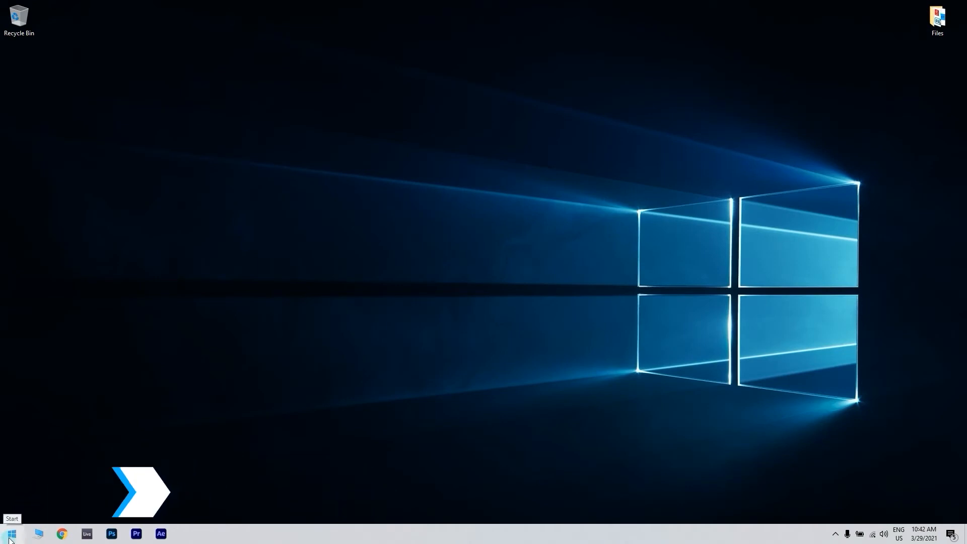
Step: Search Start for 'settings' and go to Update & Security's Windows Update page
click(10, 534)
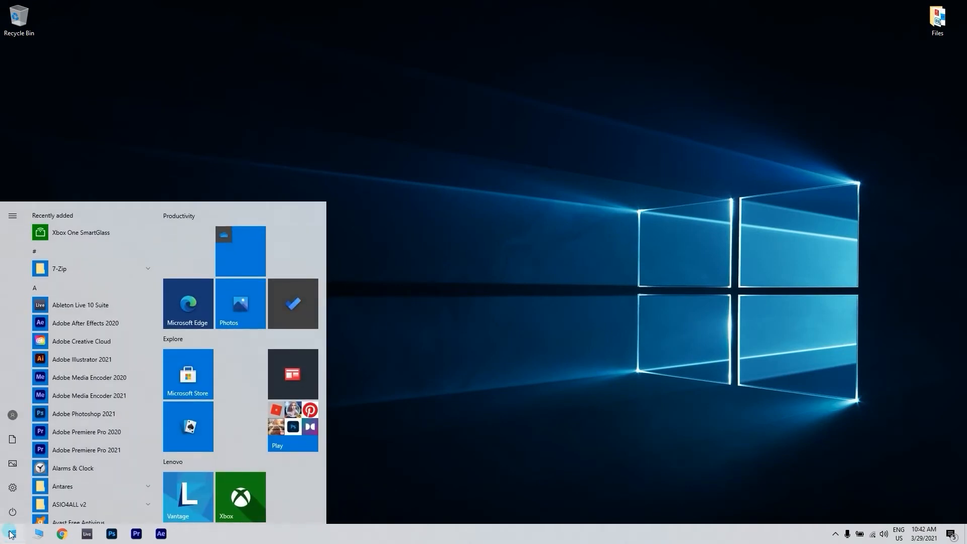
text(settings)
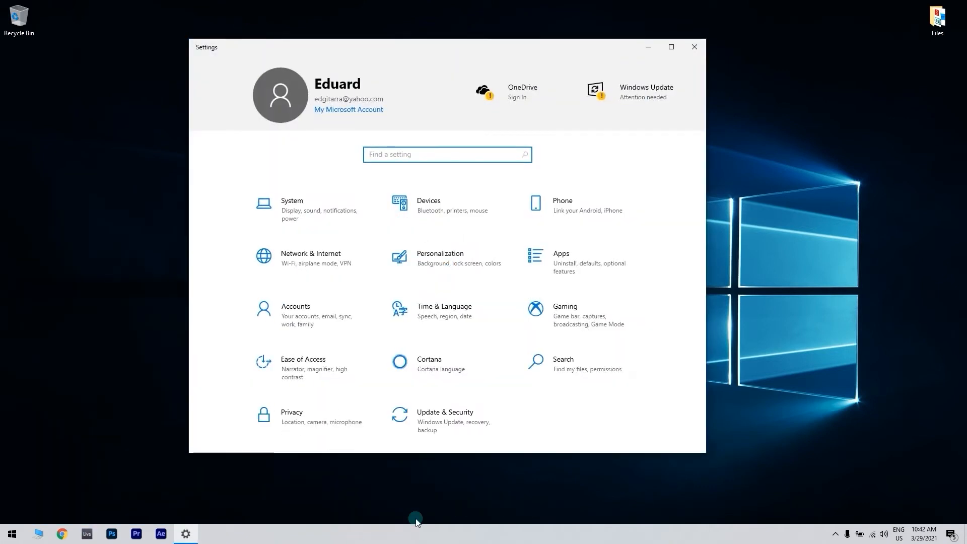
mouse_move(455, 426)
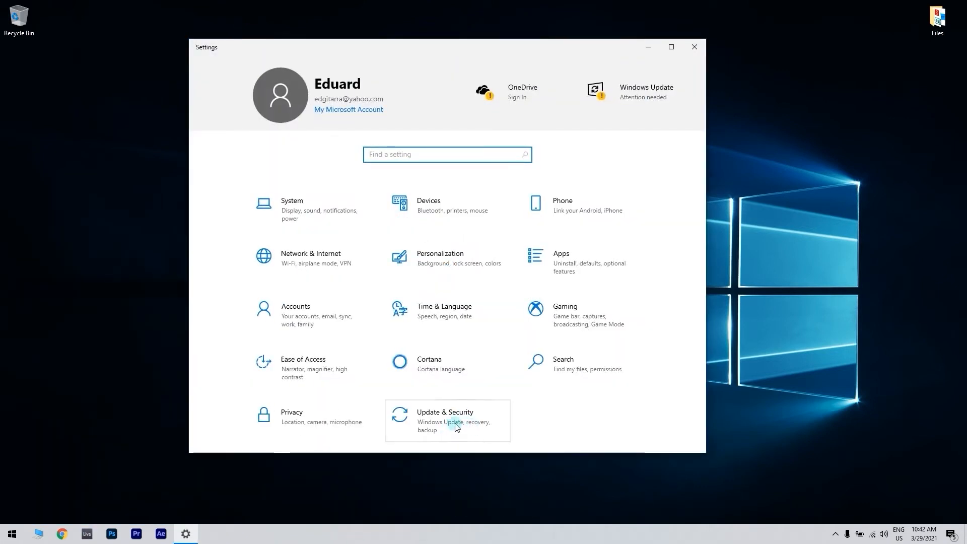
click(444, 420)
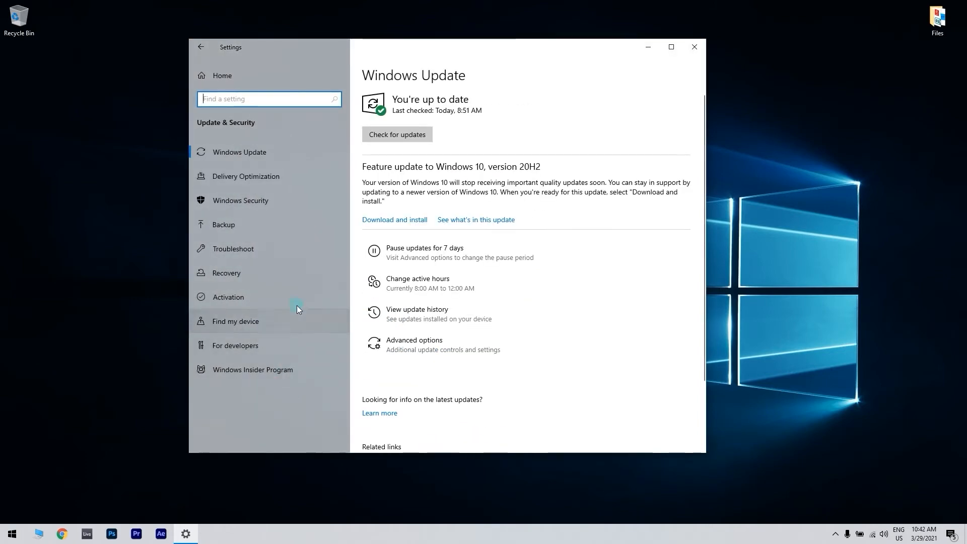
click(234, 248)
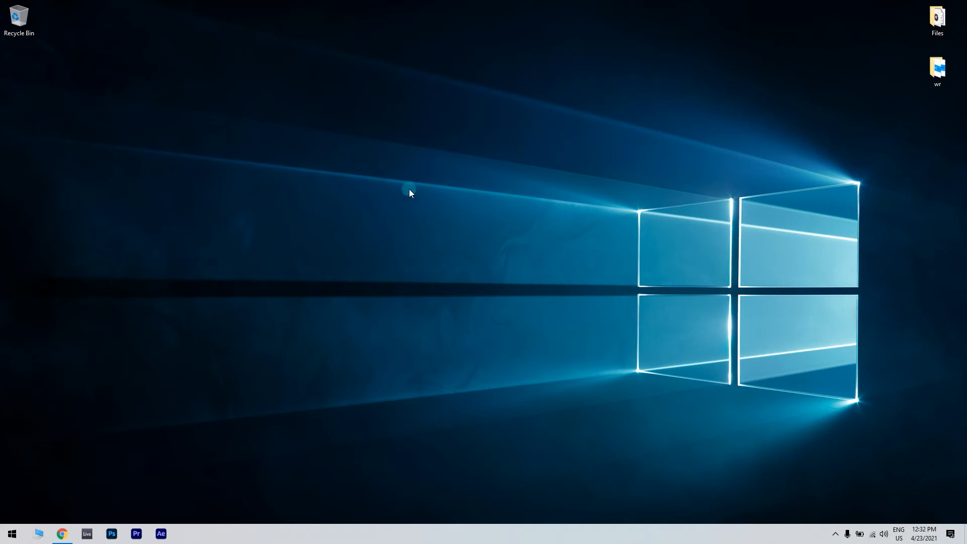
Step: Find 'view advanced system settings' in Start and open Startup and Recovery settings
click(10, 533)
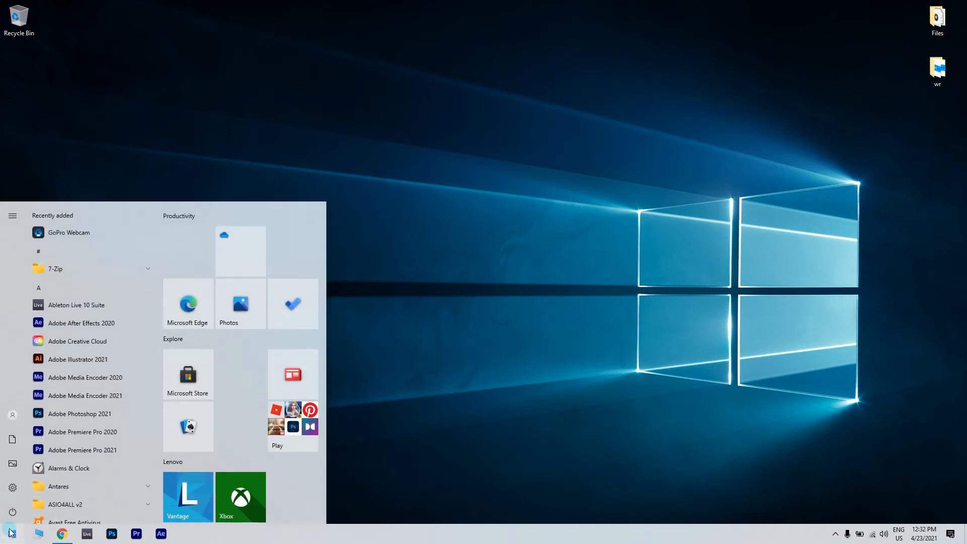
text(view advanced system settings)
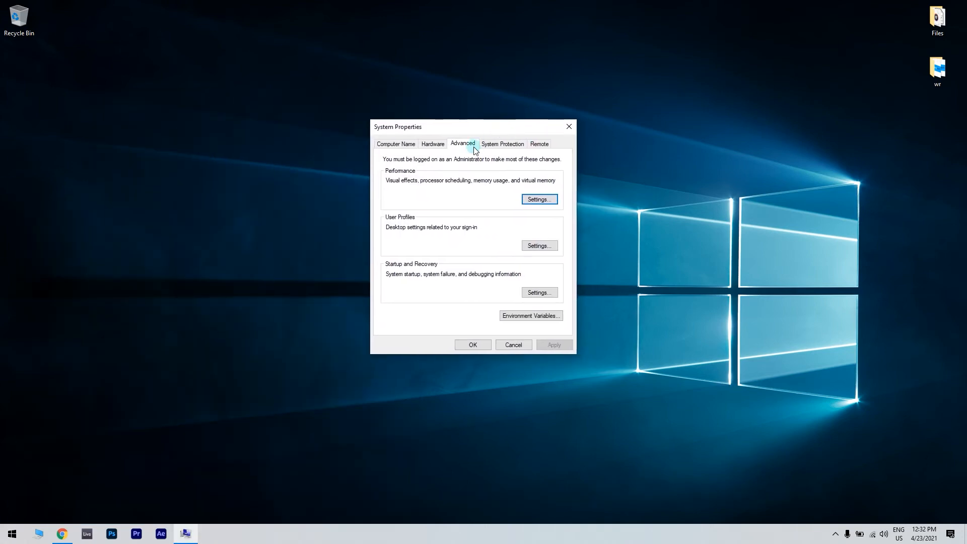
mouse_move(368, 274)
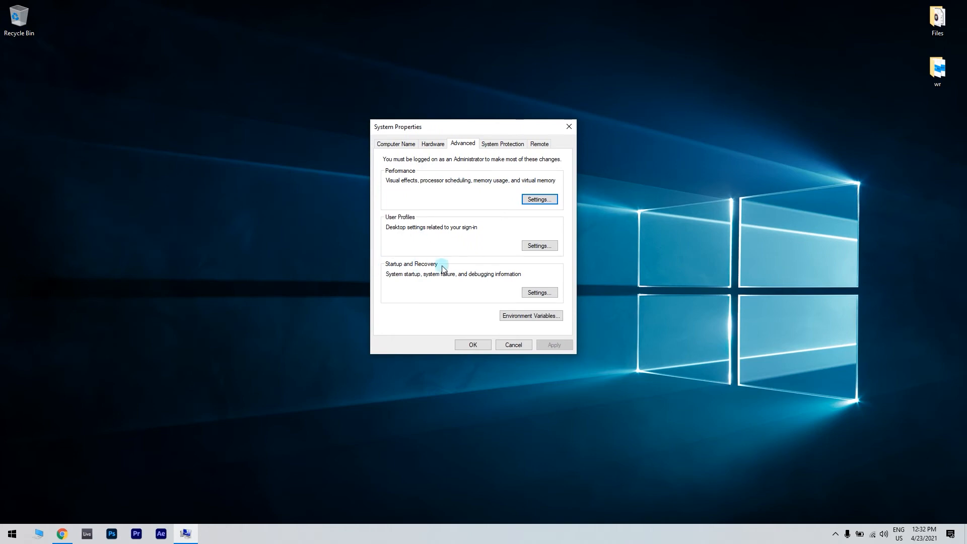
click(538, 293)
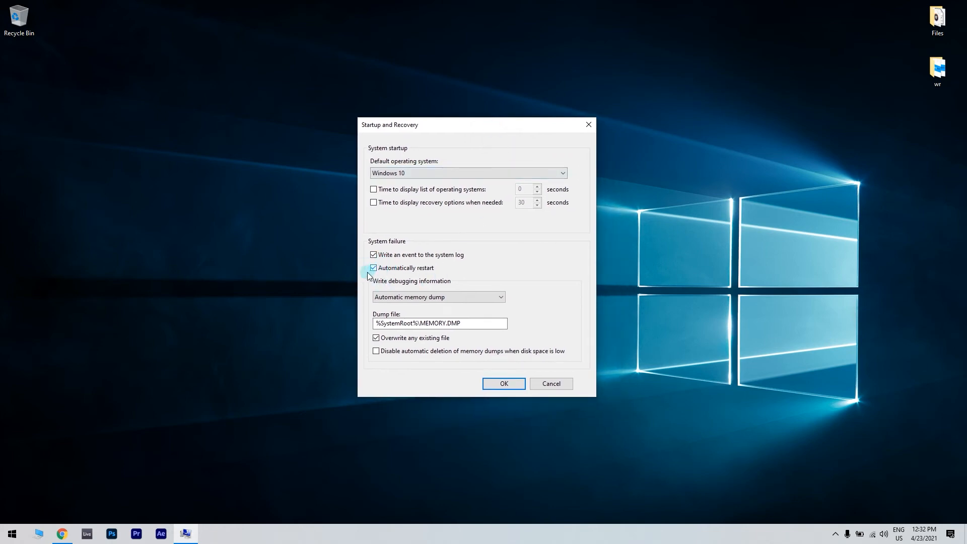
Step: Uncheck 'Automatically restart' under System failure and confirm with OK
click(373, 267)
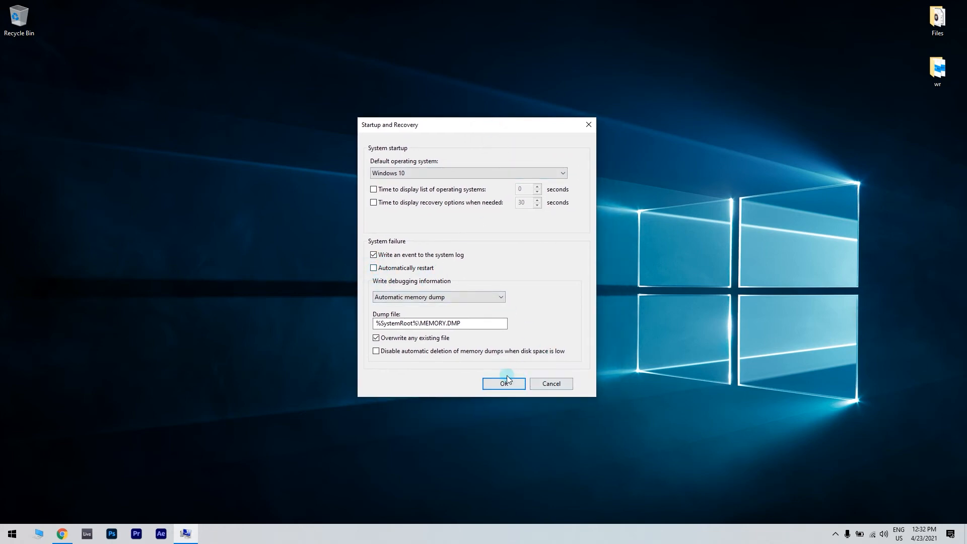
click(504, 383)
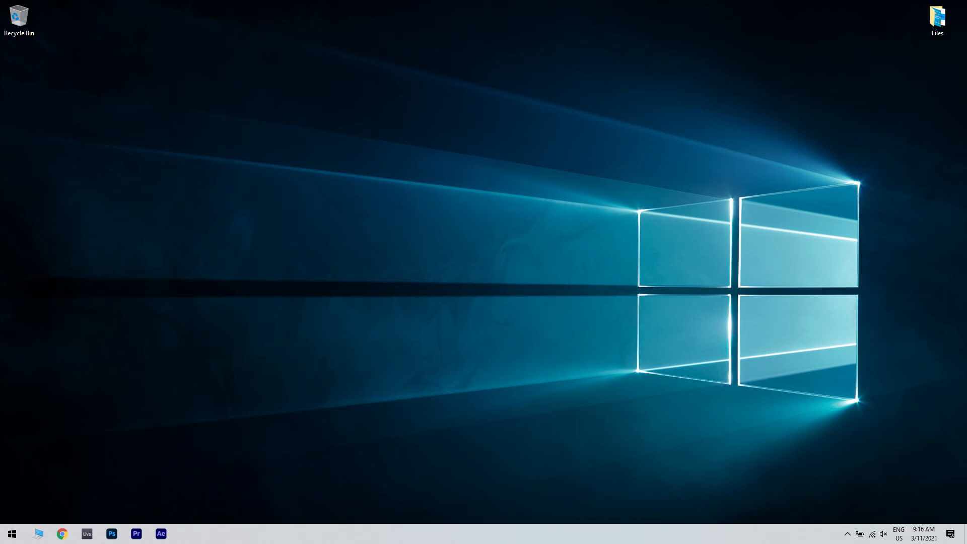
Step: Open Check for updates from Start, start an update check, and close Settings
click(11, 534)
text(update)
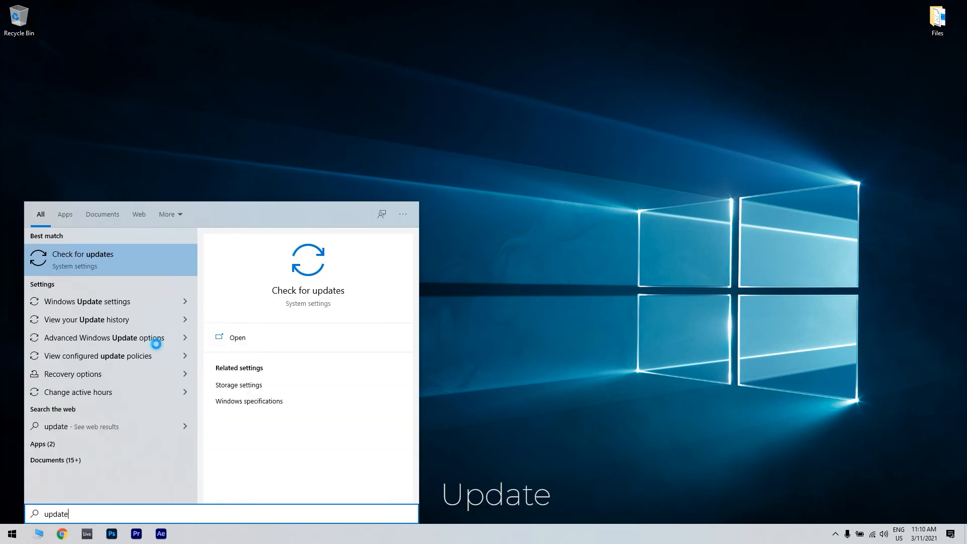
click(84, 258)
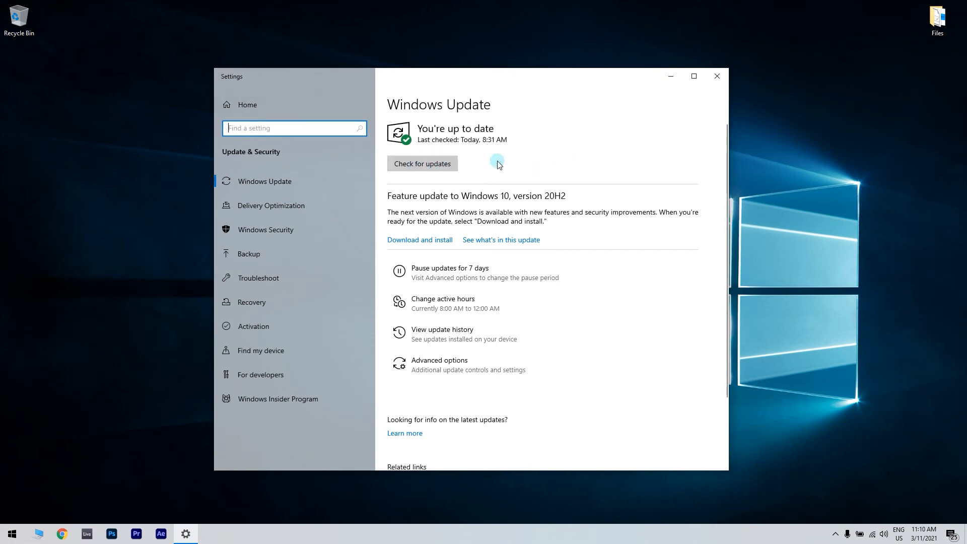
click(422, 164)
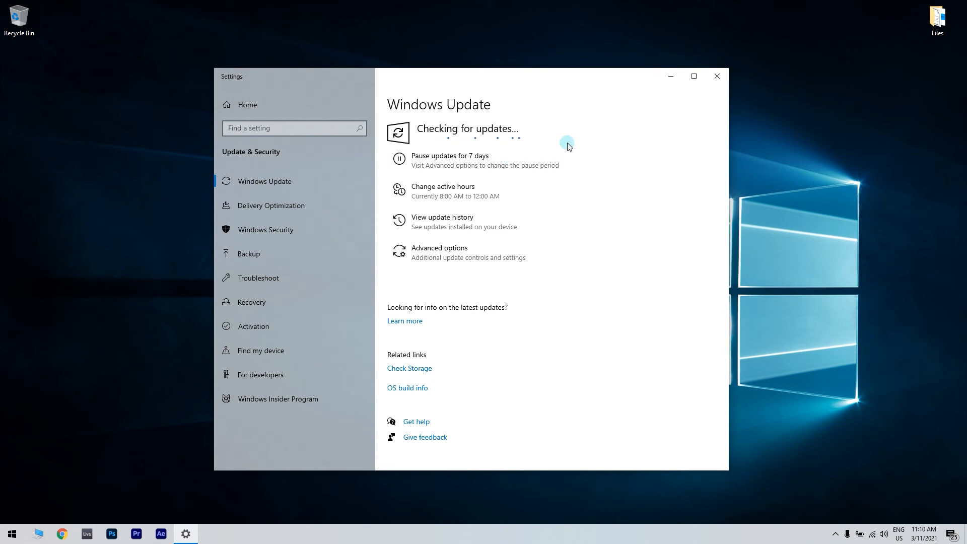
click(716, 76)
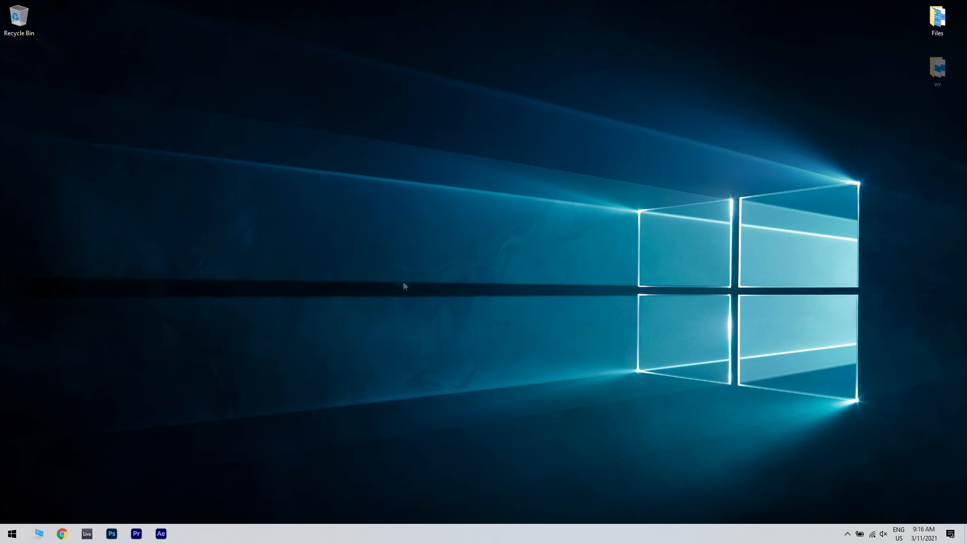
Step: Launch Windows Memory Diagnostic and choose 'Restart now and check for problems (recommended)'
click(11, 533)
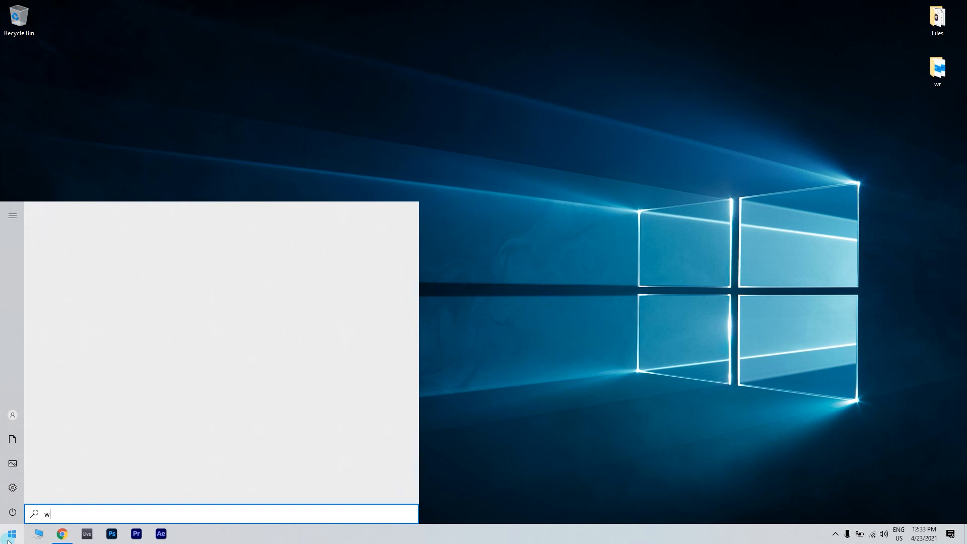
text(indows memory diagnostic)
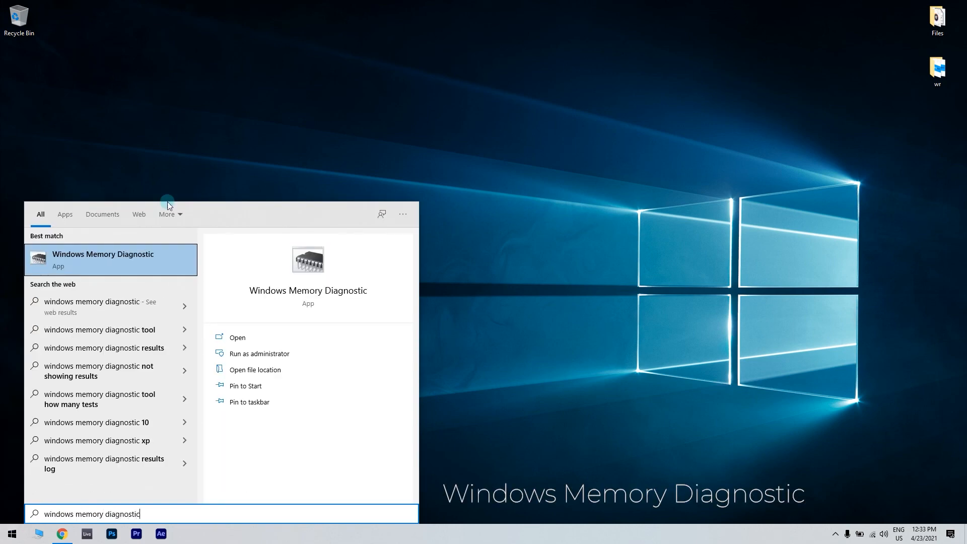
click(102, 259)
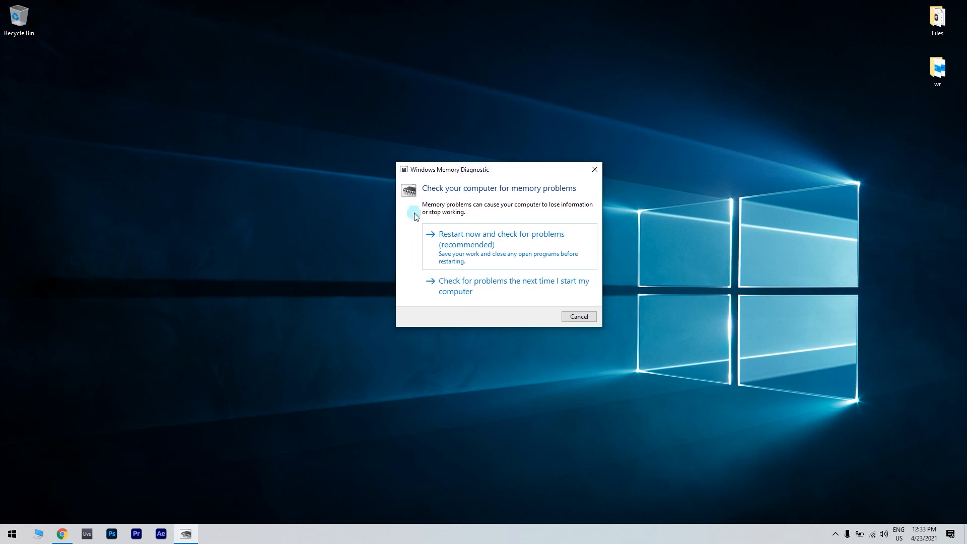
mouse_move(418, 239)
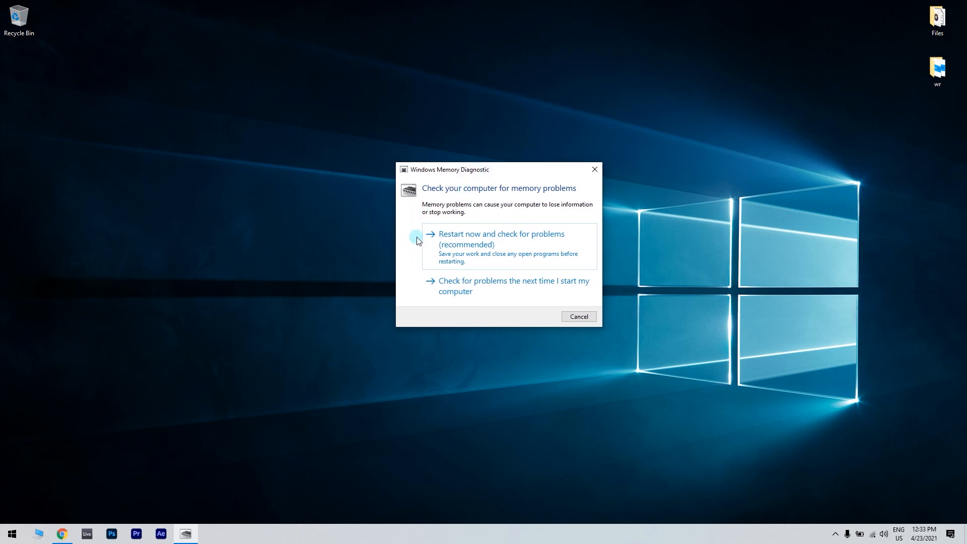
click(577, 317)
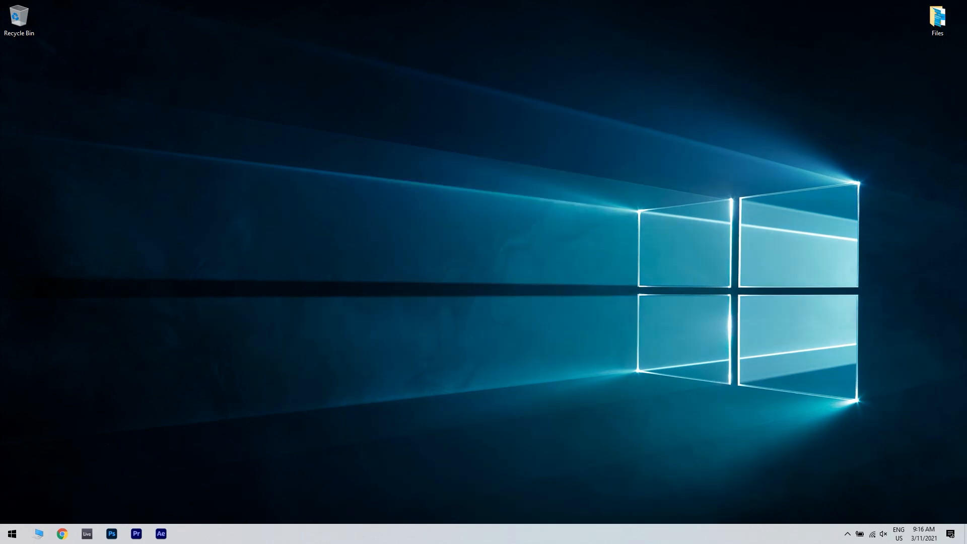